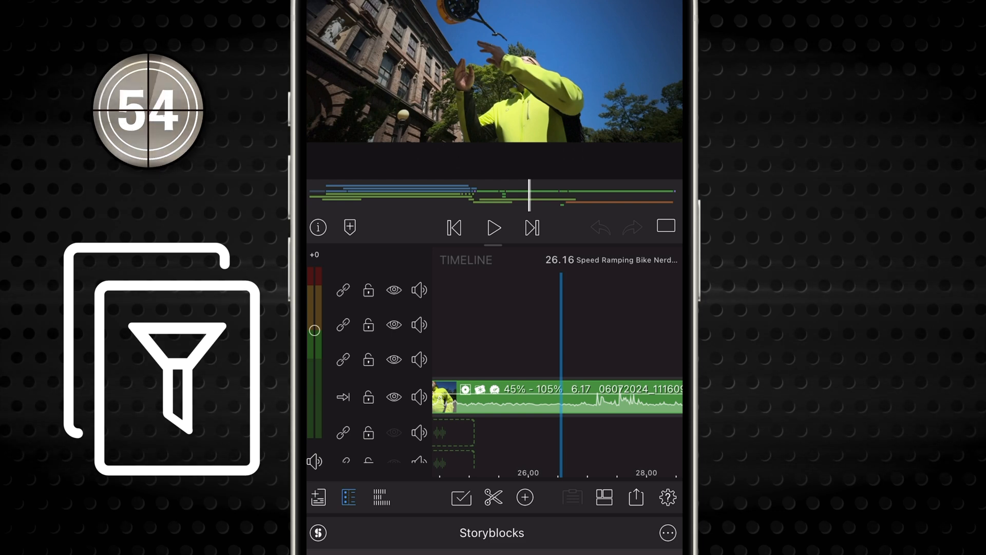
Start exporting the project, which fails with a media read error at time 28.00.
{"action": "left_click", "coordinate": [319, 497]}
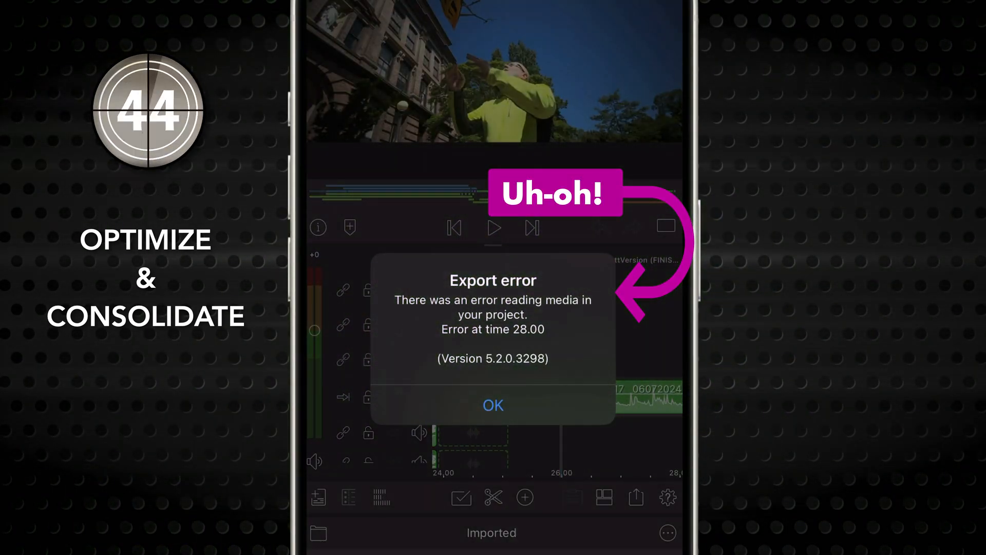
Dismiss the export error and make an optimized and consolidated copy of the project.
{"action": "left_click", "coordinate": [492, 405]}
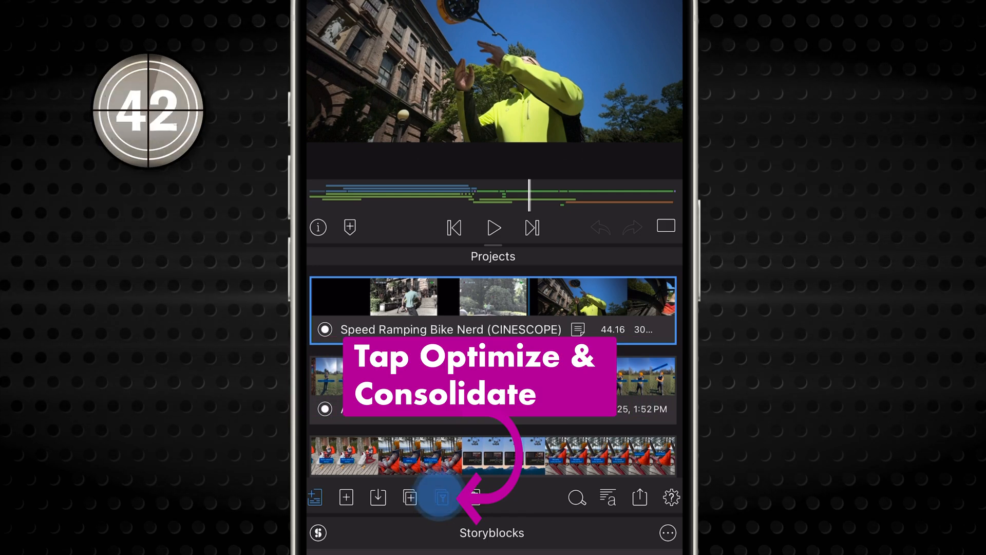
{"action": "left_click", "coordinate": [442, 497]}
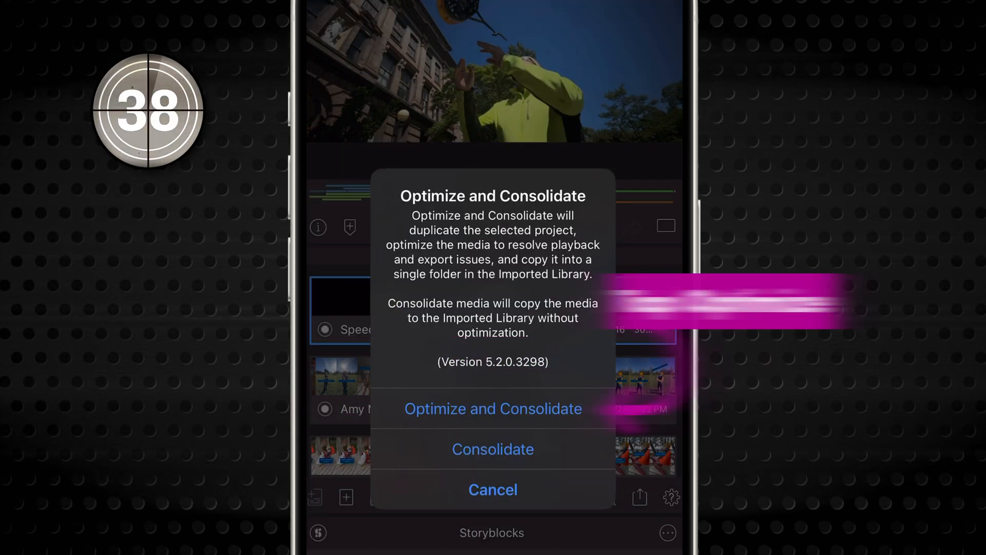
{"action": "left_click", "coordinate": [492, 408]}
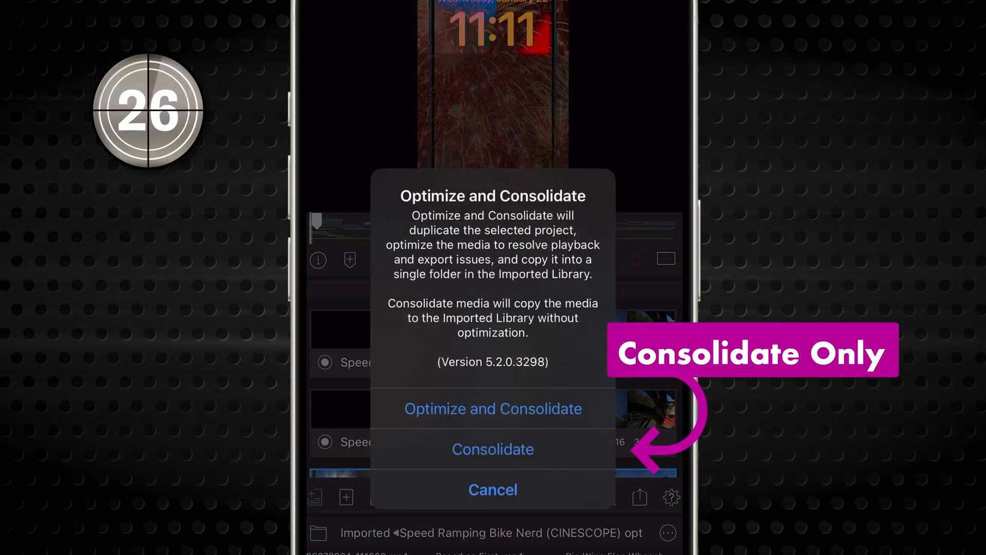
Make a consolidate-only copy of the project and acknowledge the Consolidating confirmation.
{"action": "left_click", "coordinate": [493, 449]}
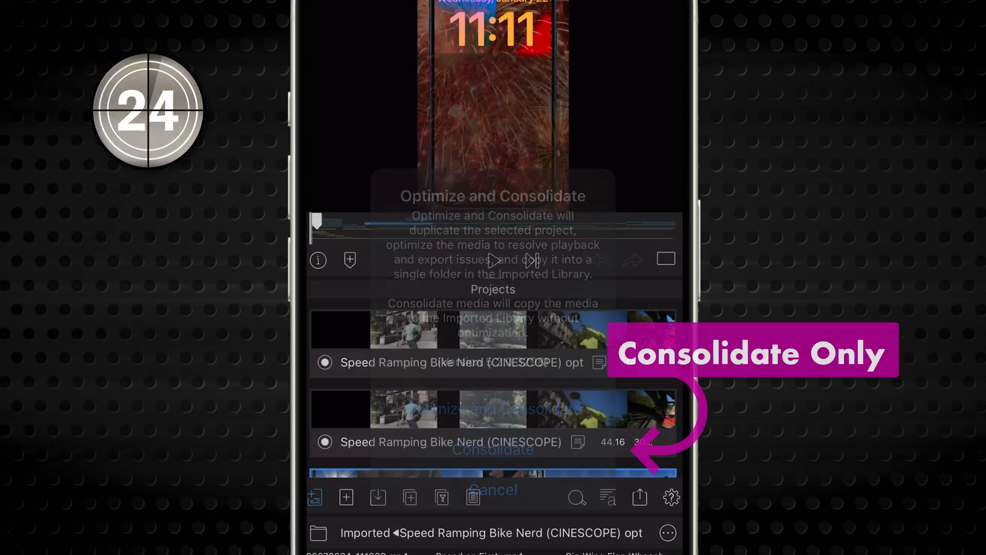
{"action": "left_click", "coordinate": [492, 449]}
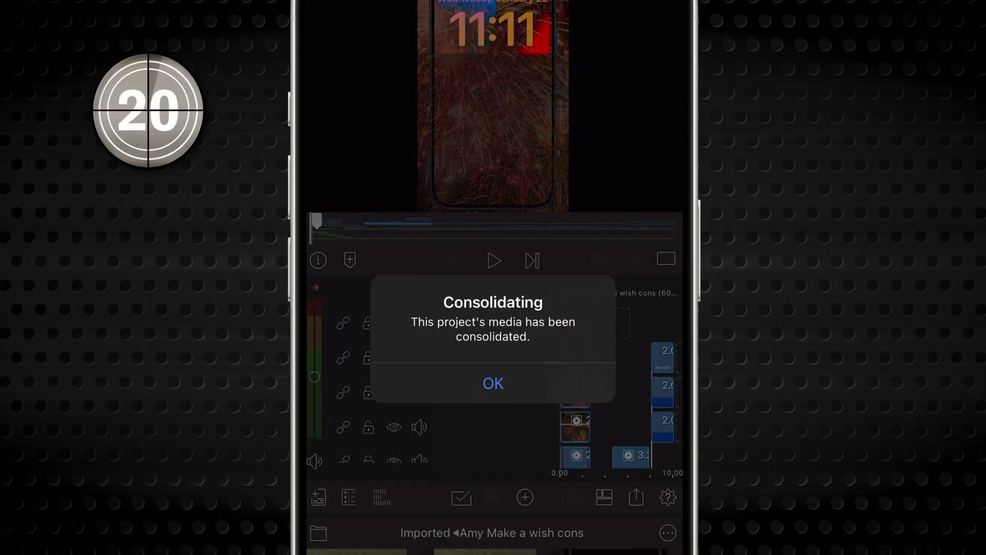
{"action": "left_click", "coordinate": [492, 383]}
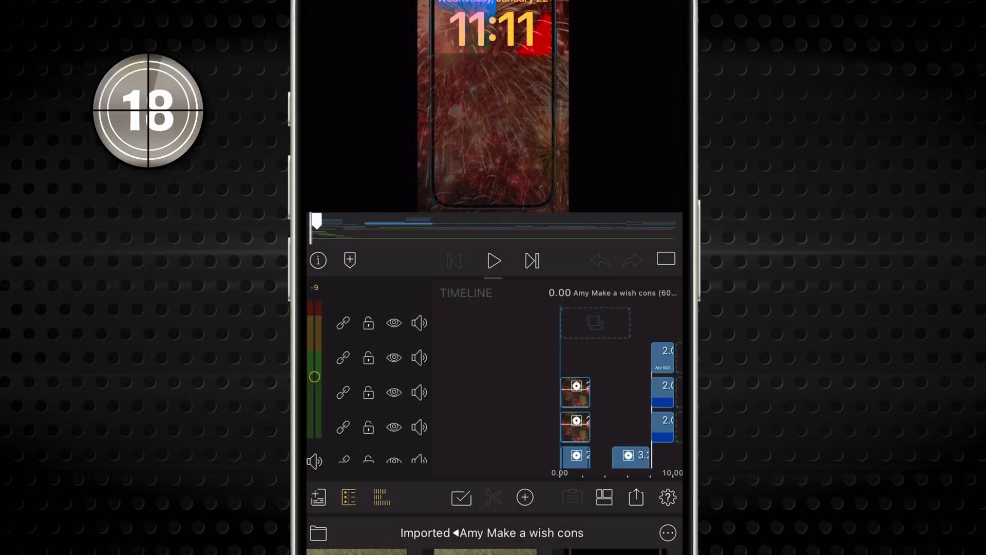